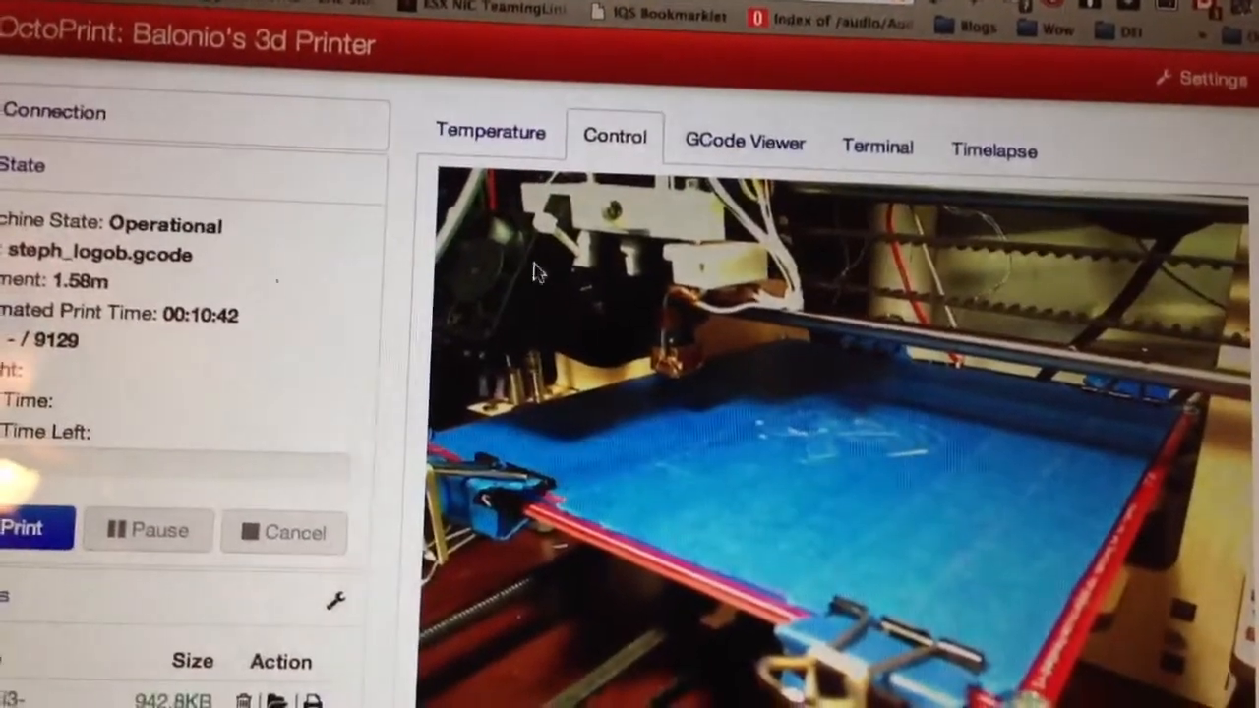
Step: Confirm the printer is Operational with steph_logob.gcode loaded in the Control view
left_click(490, 133)
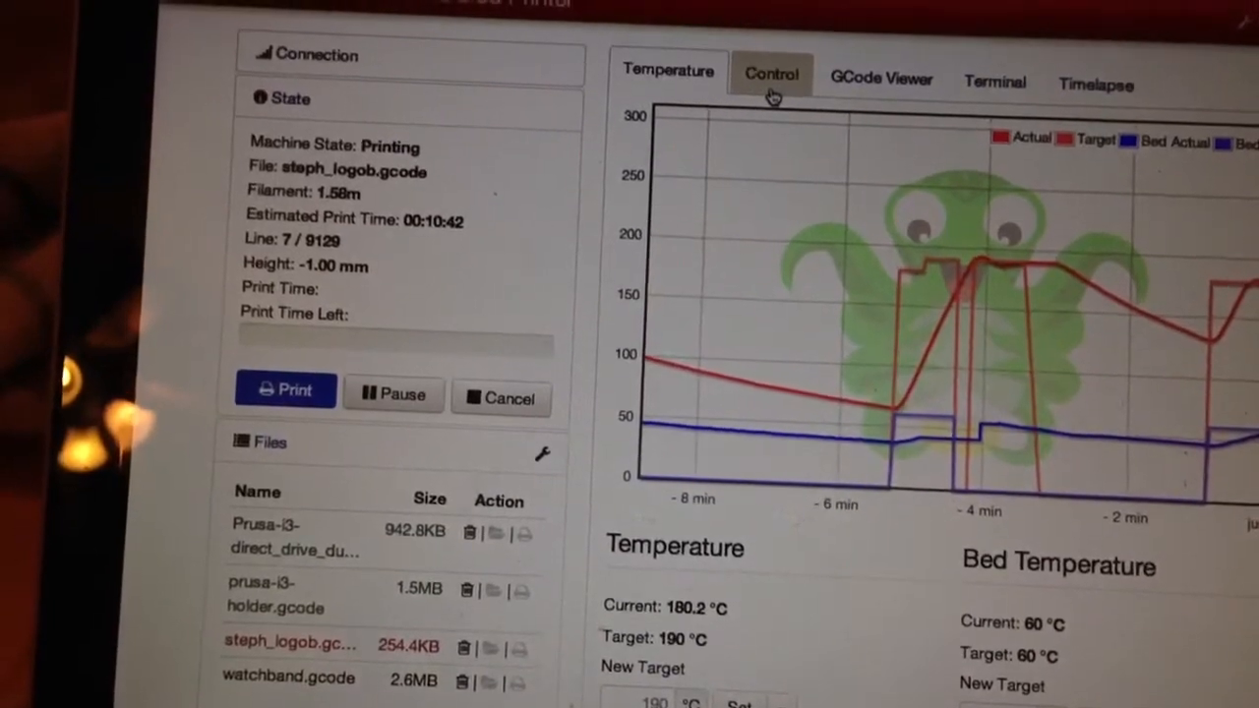
left_click(771, 73)
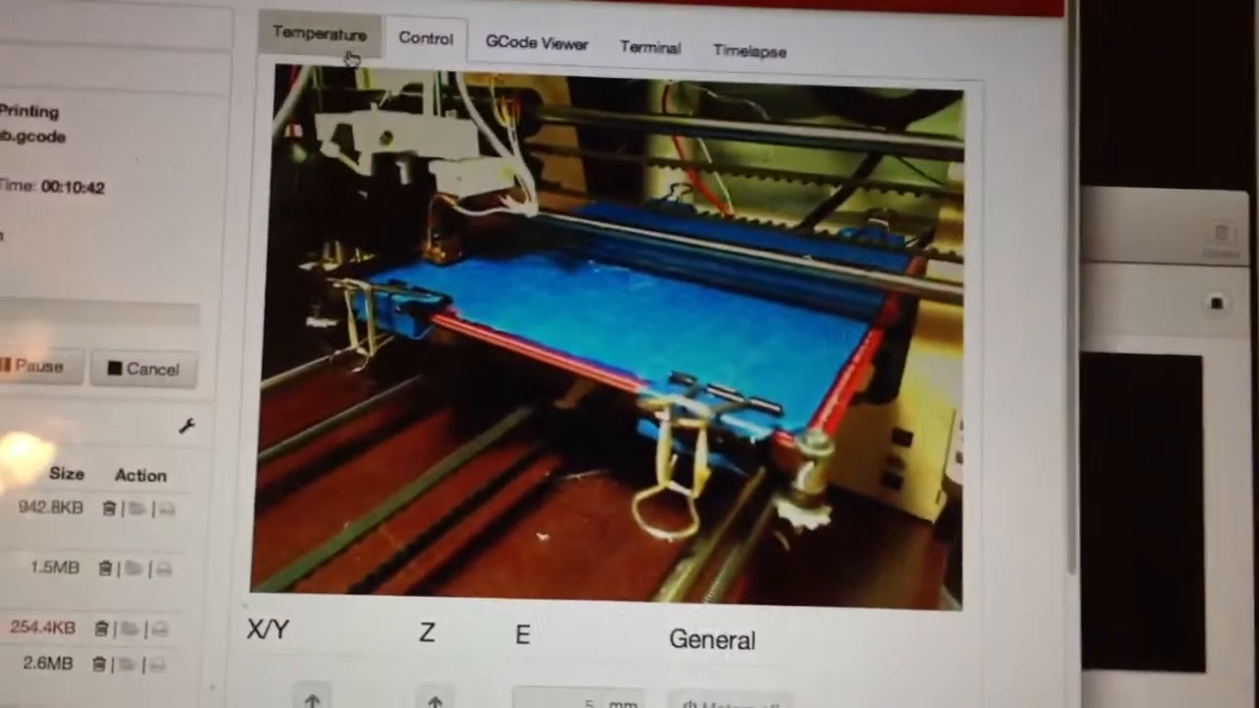
left_click(319, 35)
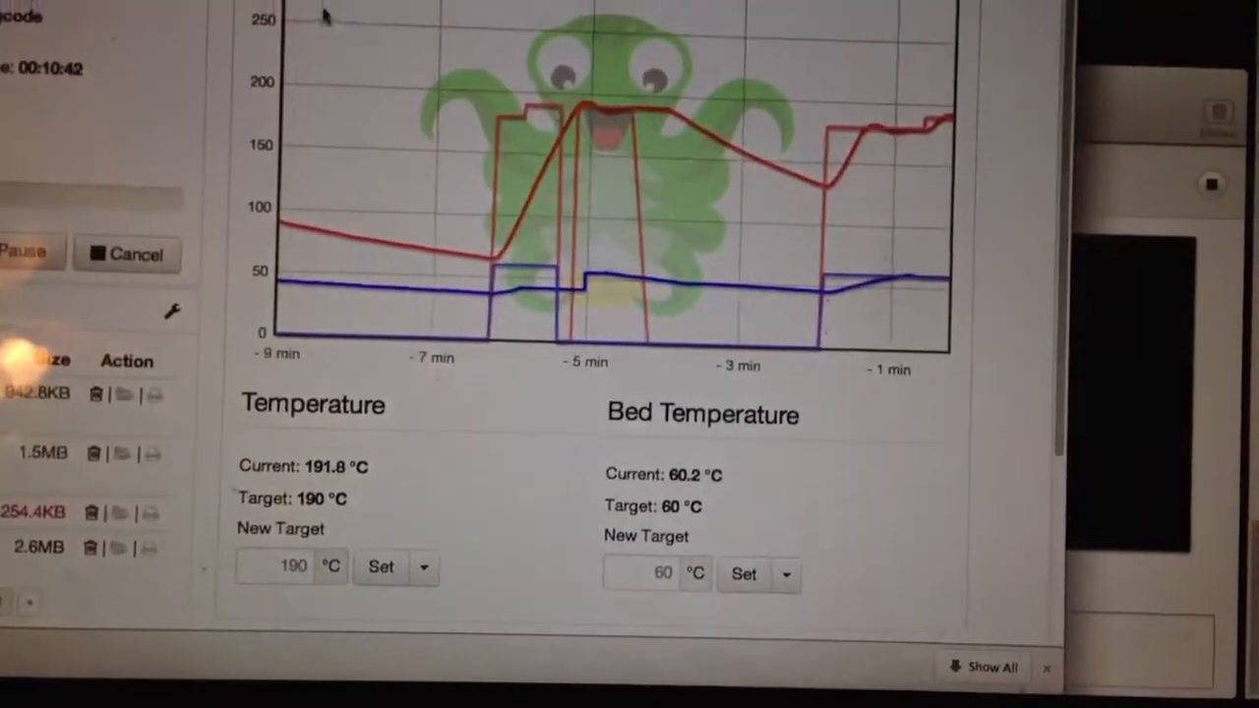